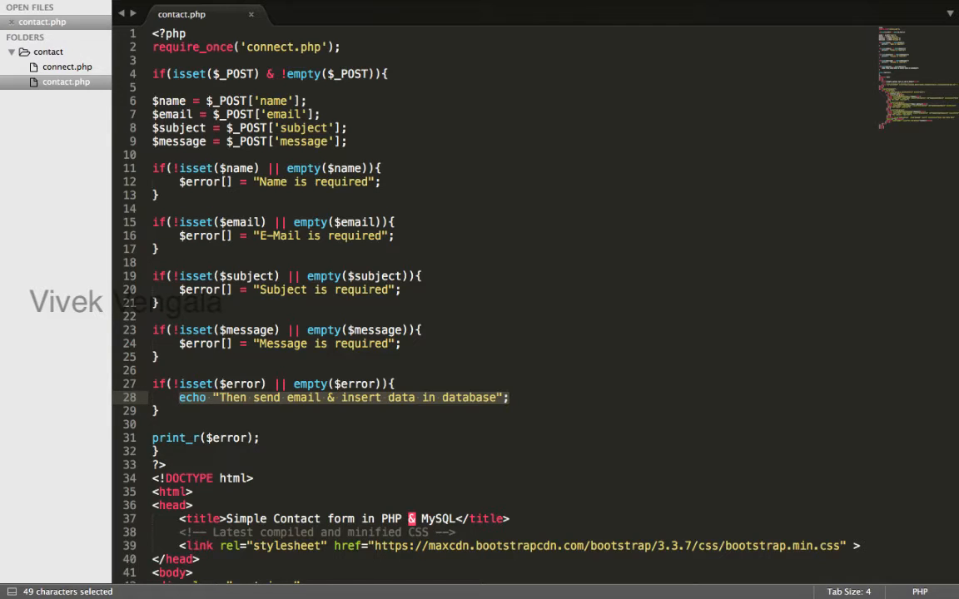
Step: Replace the placeholder echo with a mail($to, $subject, $message) call
key("Backspace")
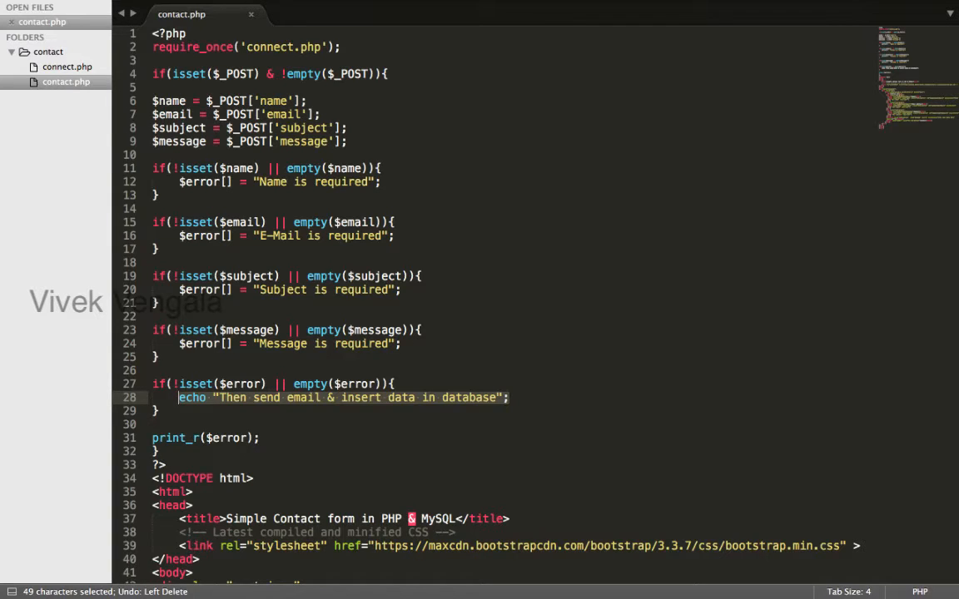
key("Delete")
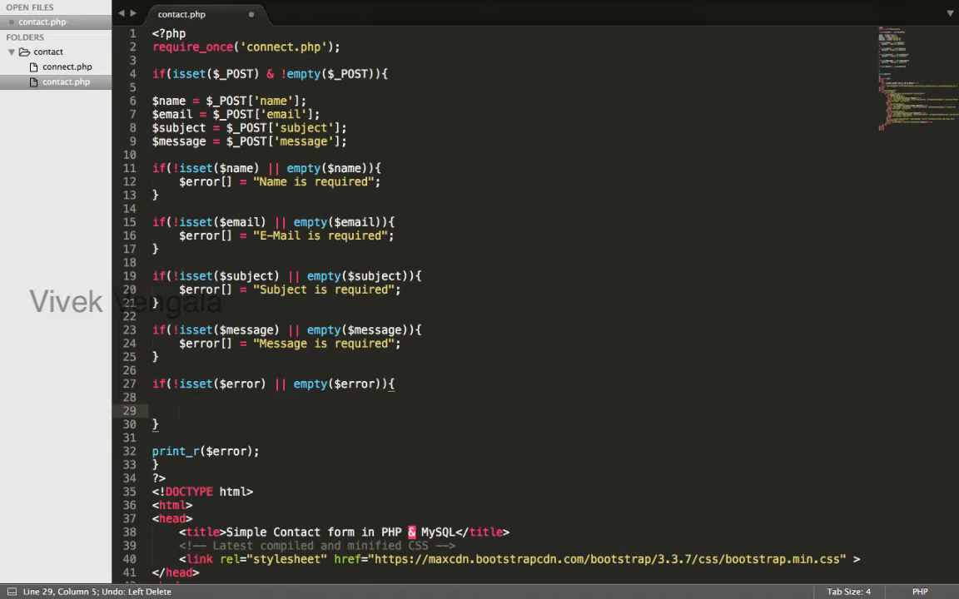
type("mail(to, subject, message)")
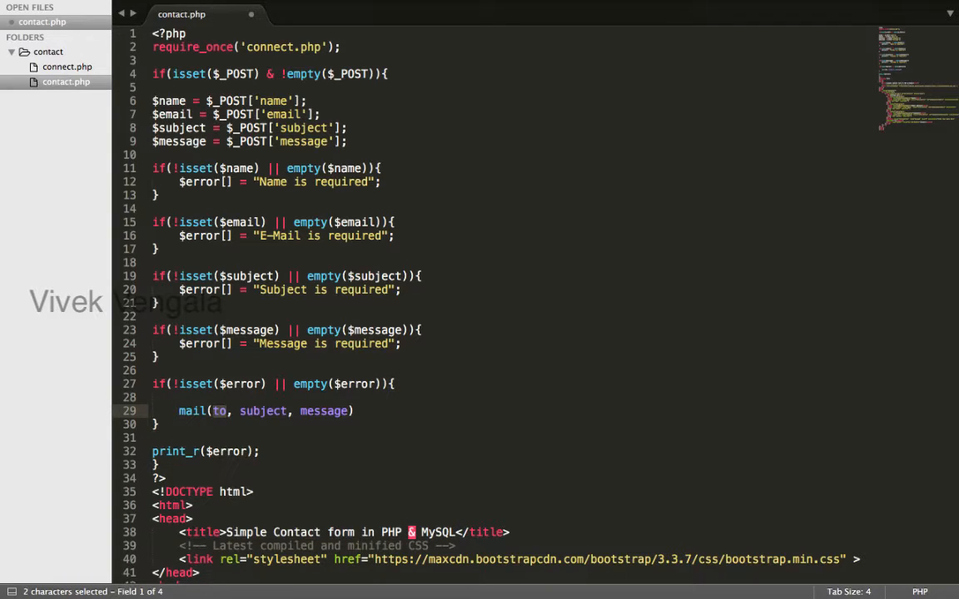
left_click(227, 409)
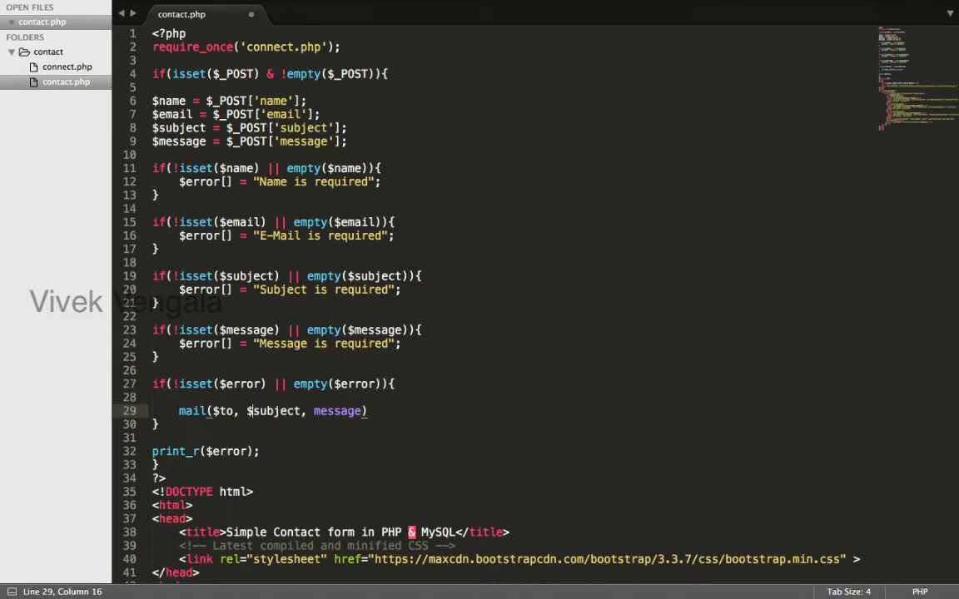
left_click(313, 412)
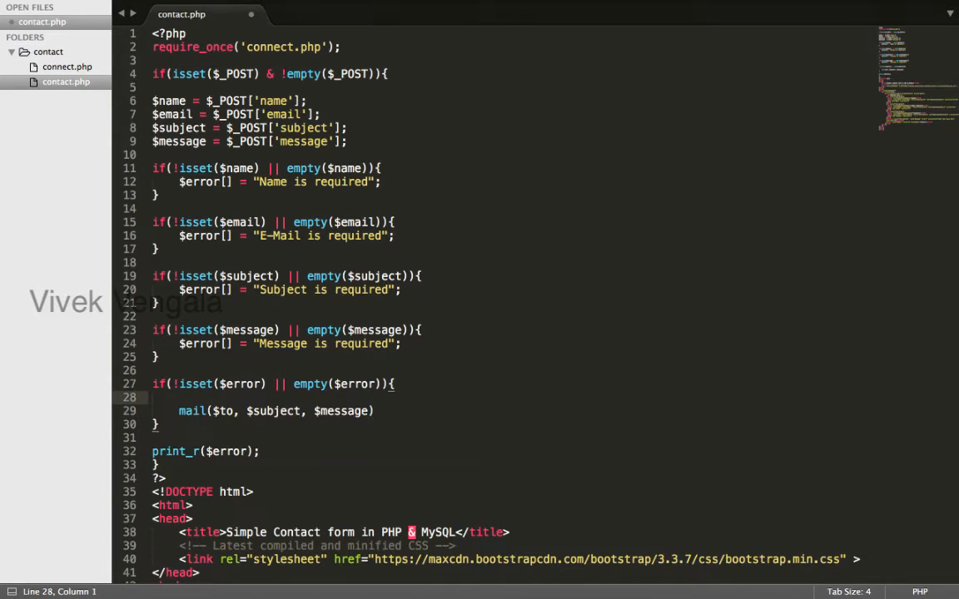
type("$to =")
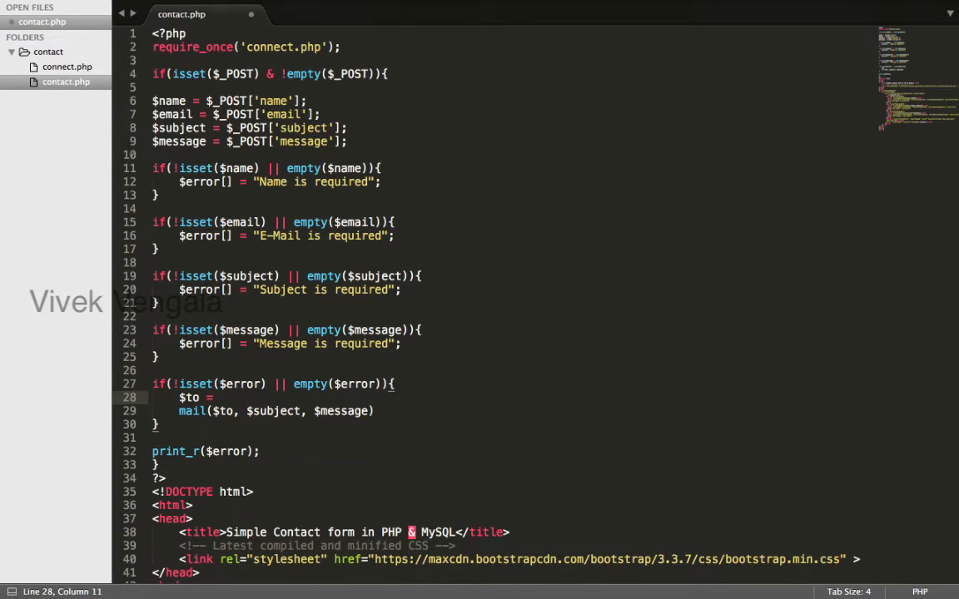
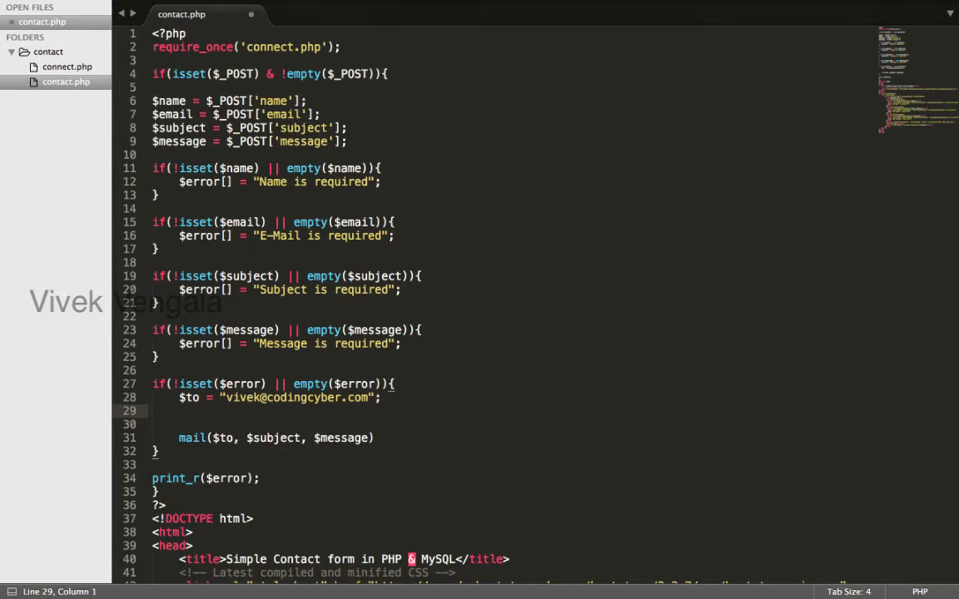
Step: Add $headers = "From :" . $email and save the file
type("$head")
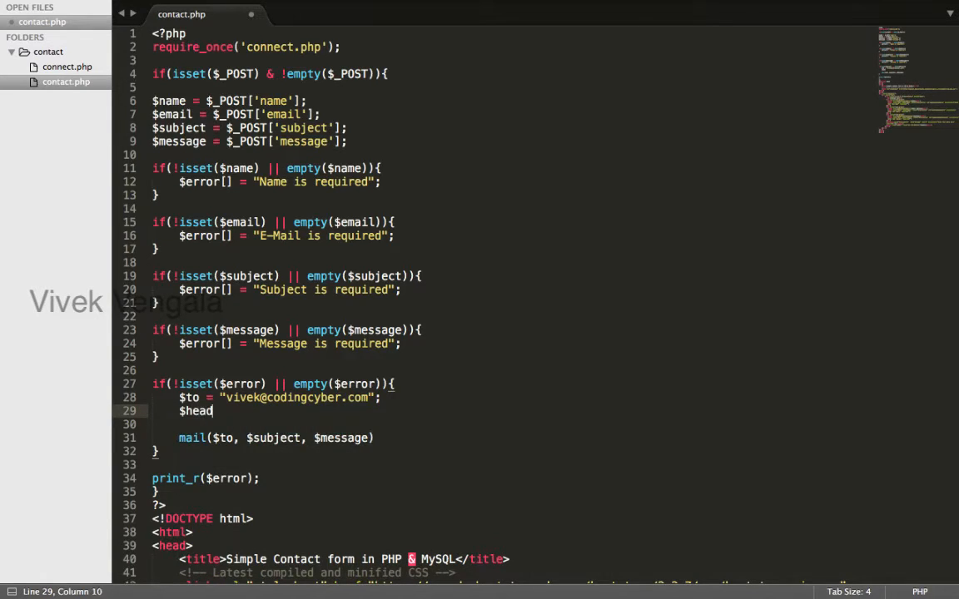
type("ers =")
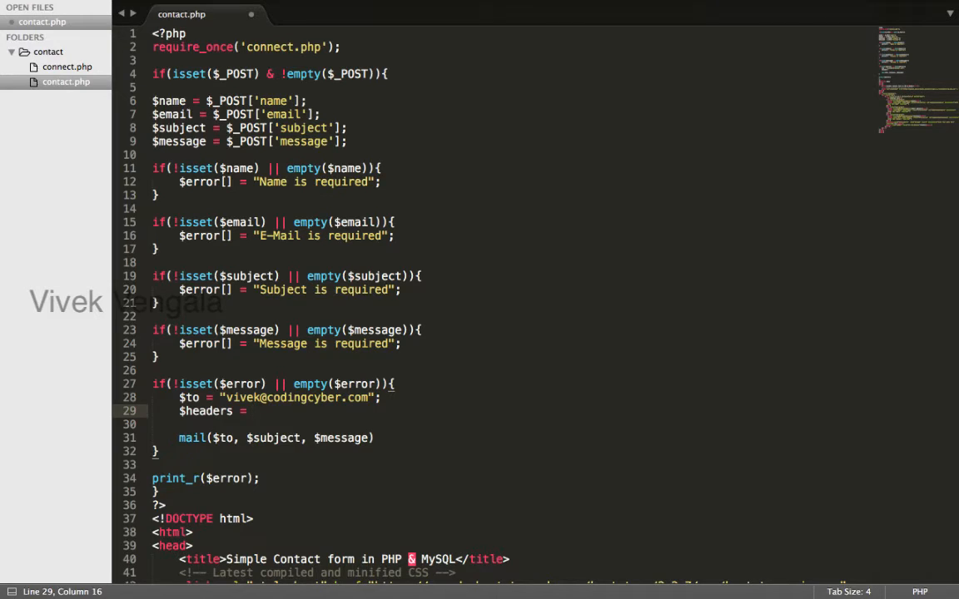
type("\"From :\"")
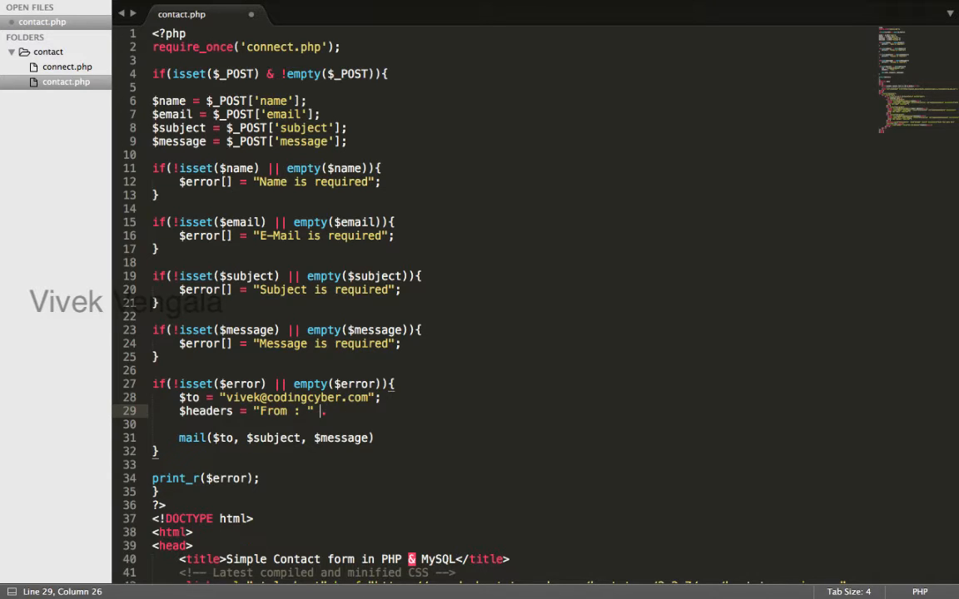
type("$email")
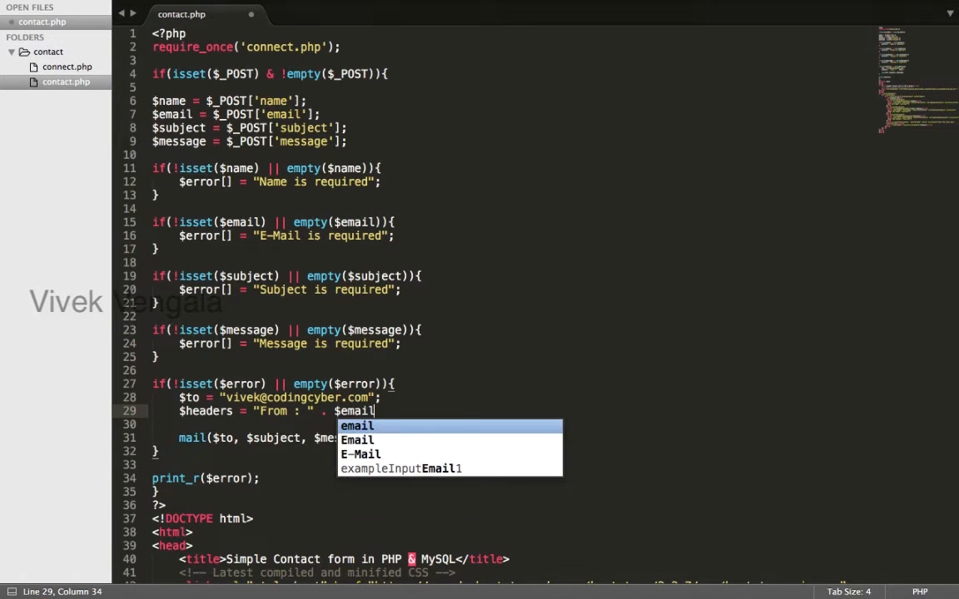
key("enter")
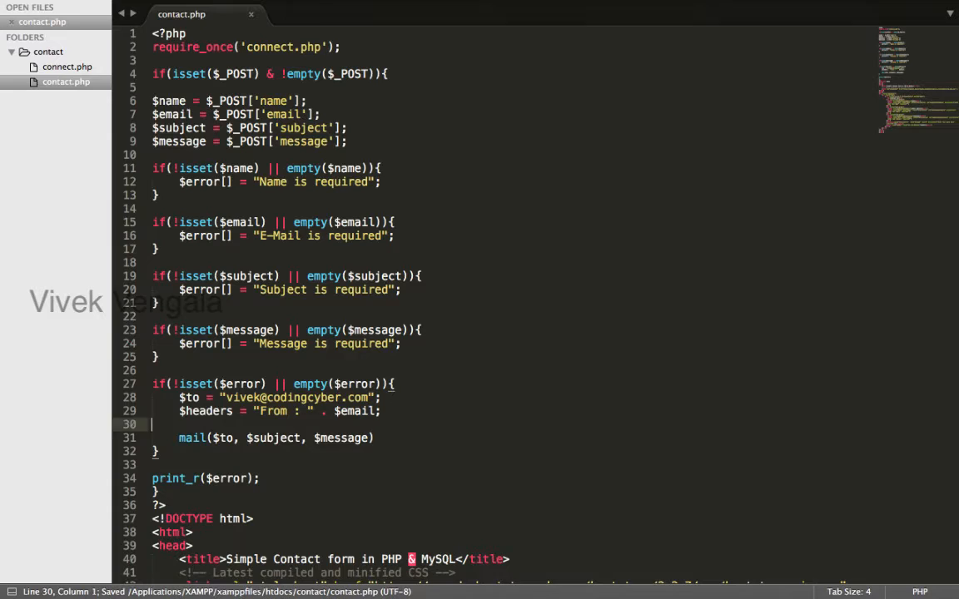
Step: Pass $headers as the fourth mail() argument and start wrapping the call in an if
type(", $")
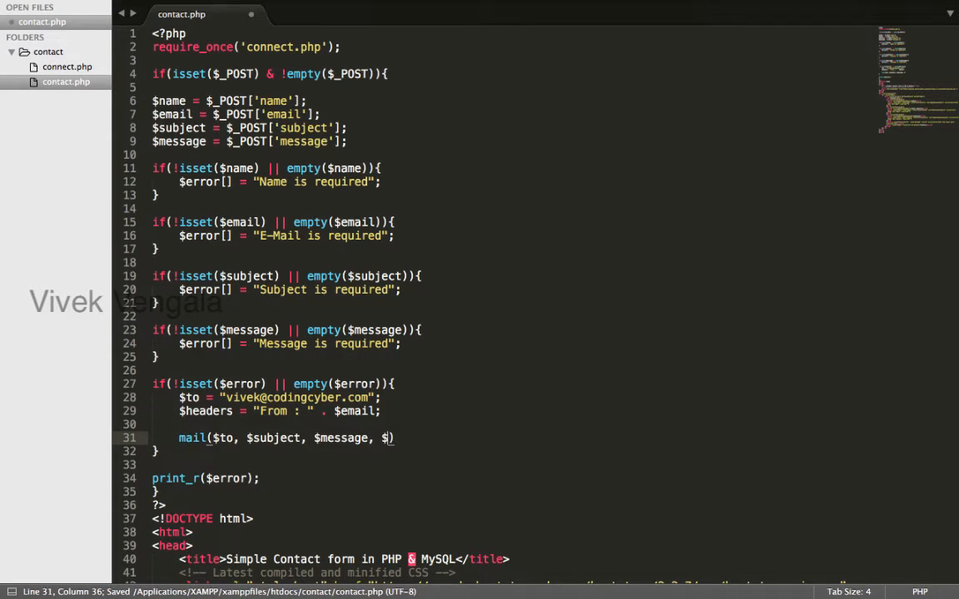
type("headers")
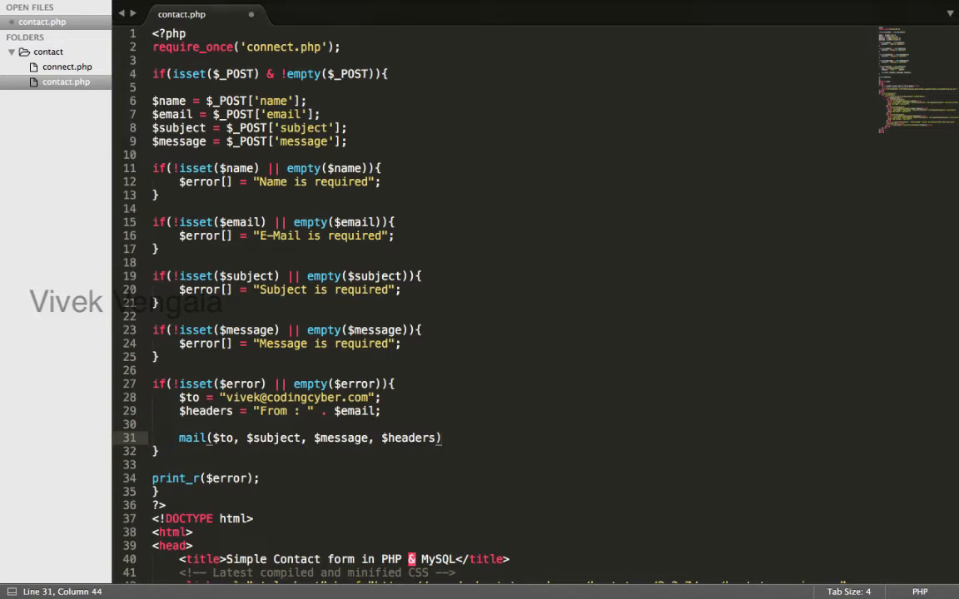
type("if(")
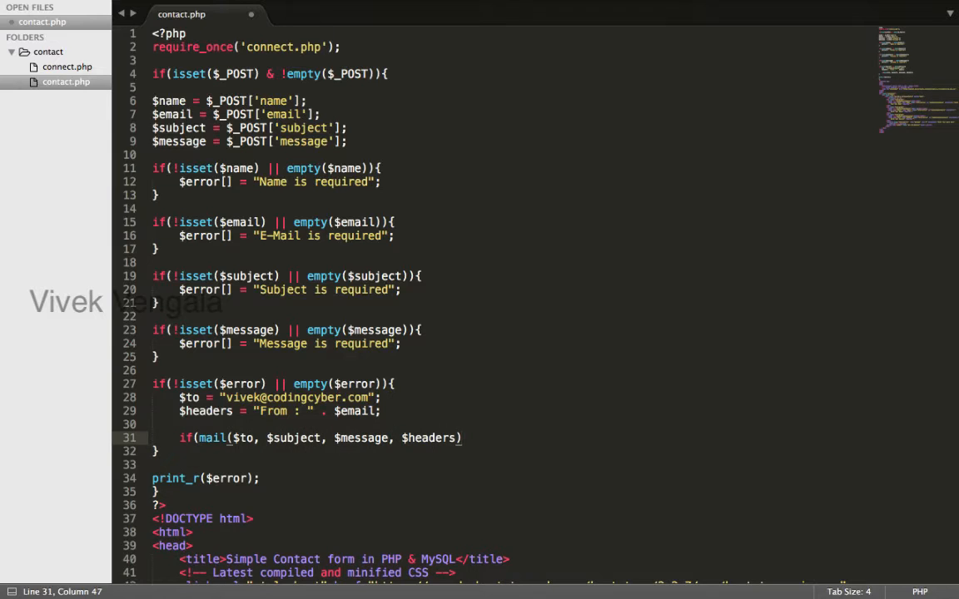
Step: Begin $sql = "INSERT INTO `contact` (name, email, subject, message)" inside the if block
type("{")
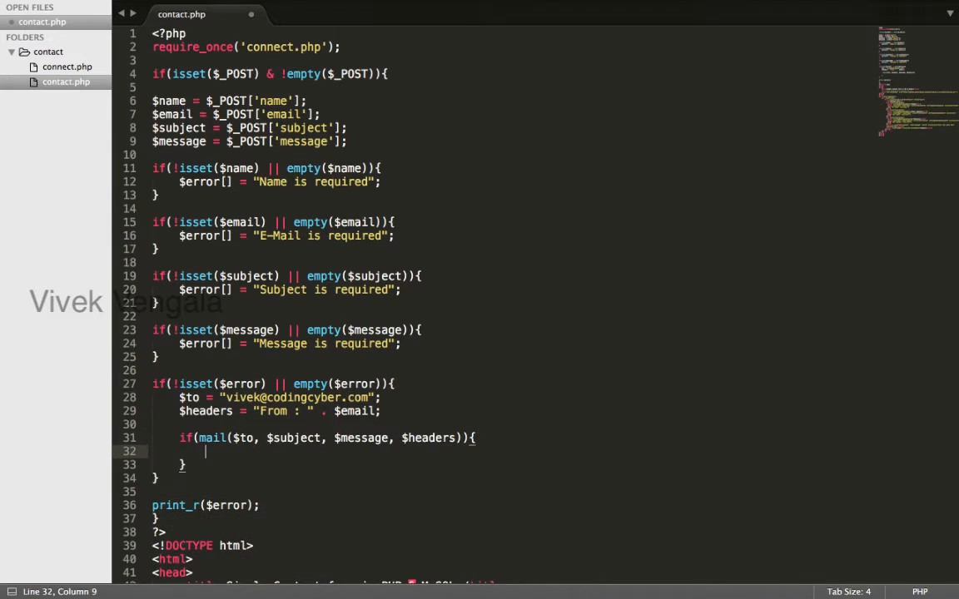
type("Esql")
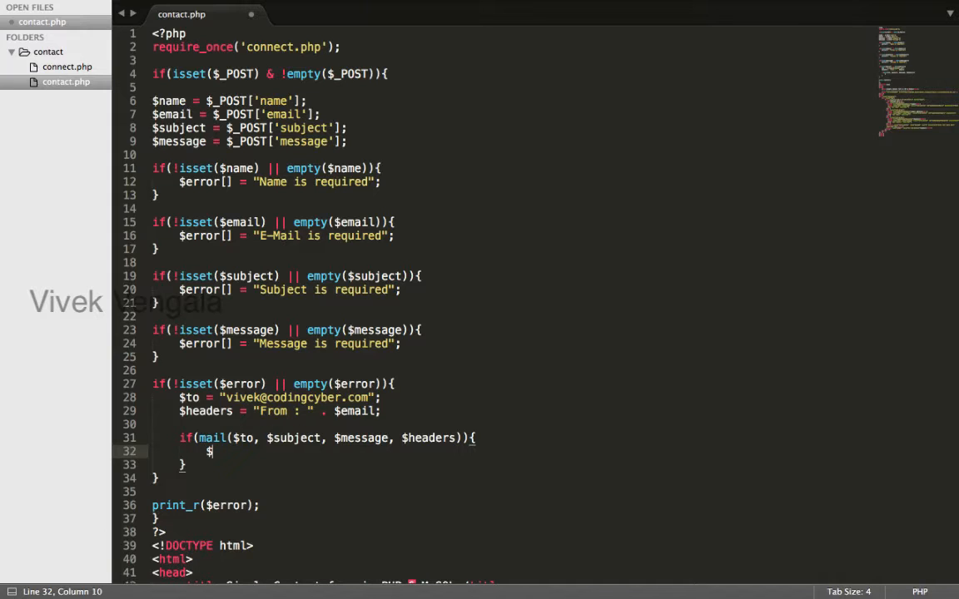
type("sql =")
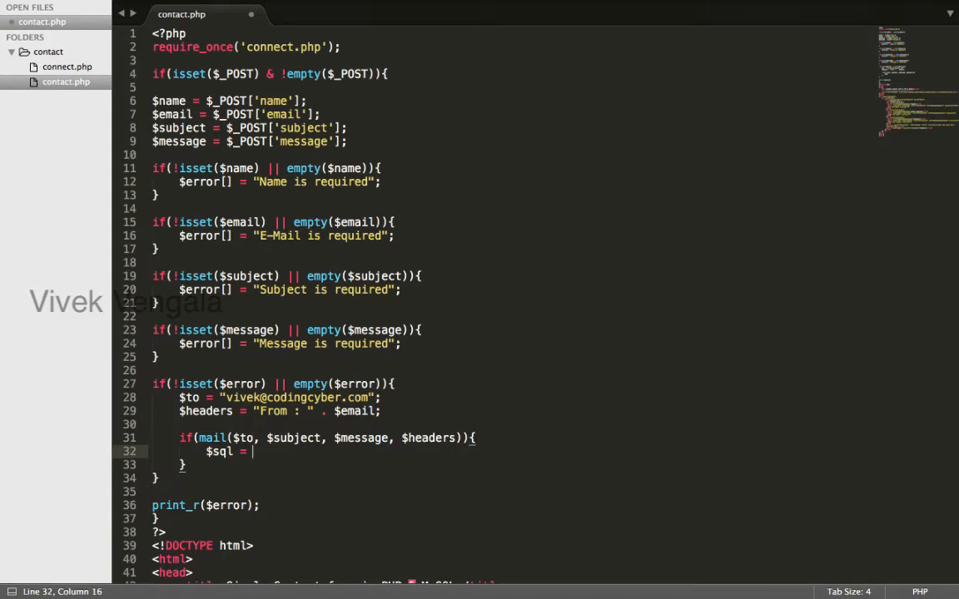
type("\"\"")
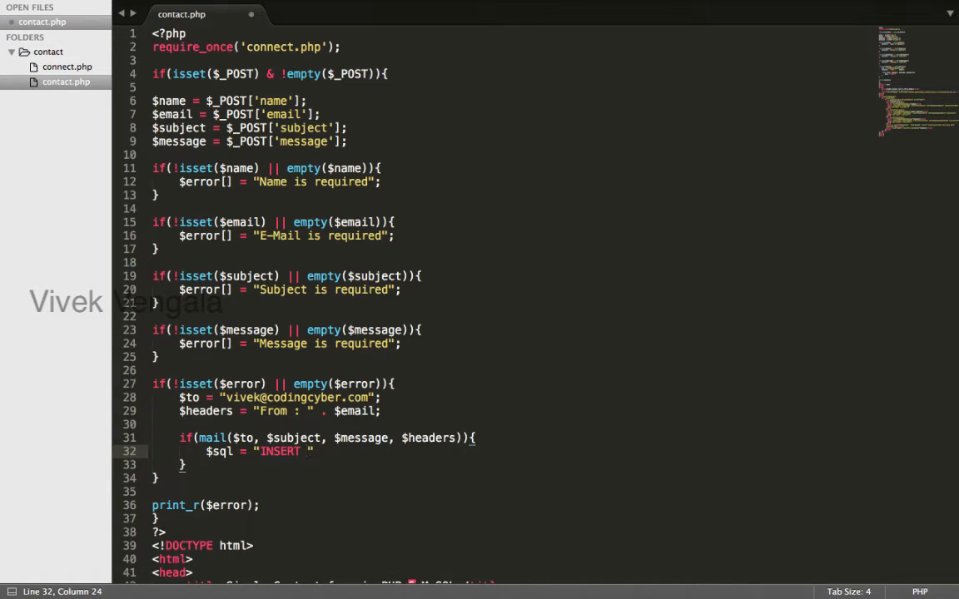
type("INTO `")
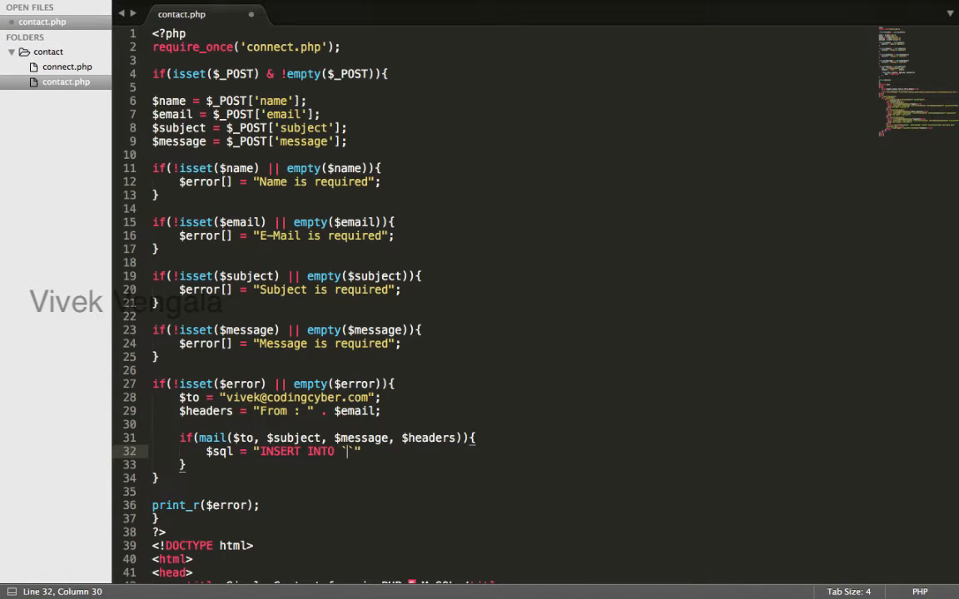
type("contact")
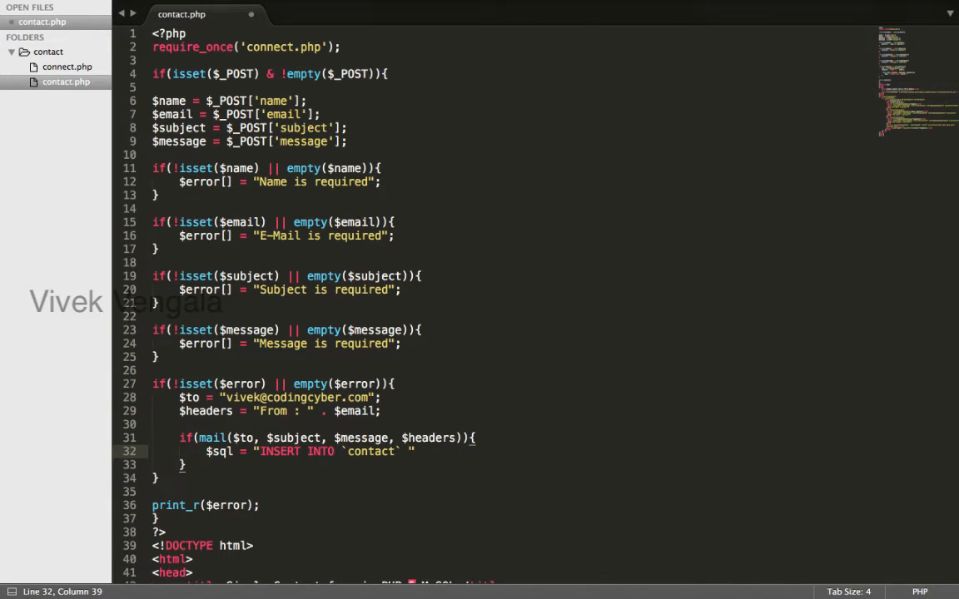
type("()")
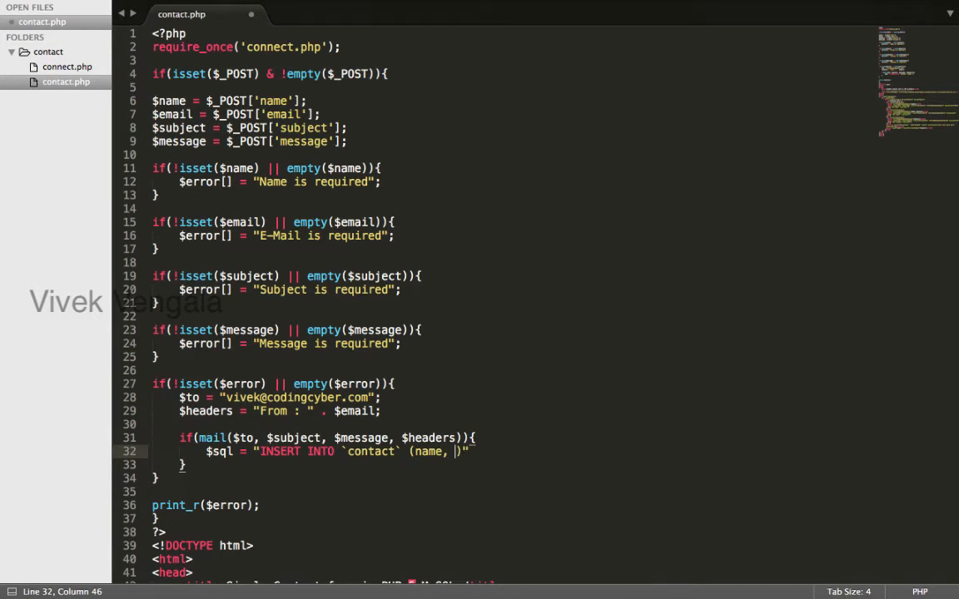
type("email, subject, message")
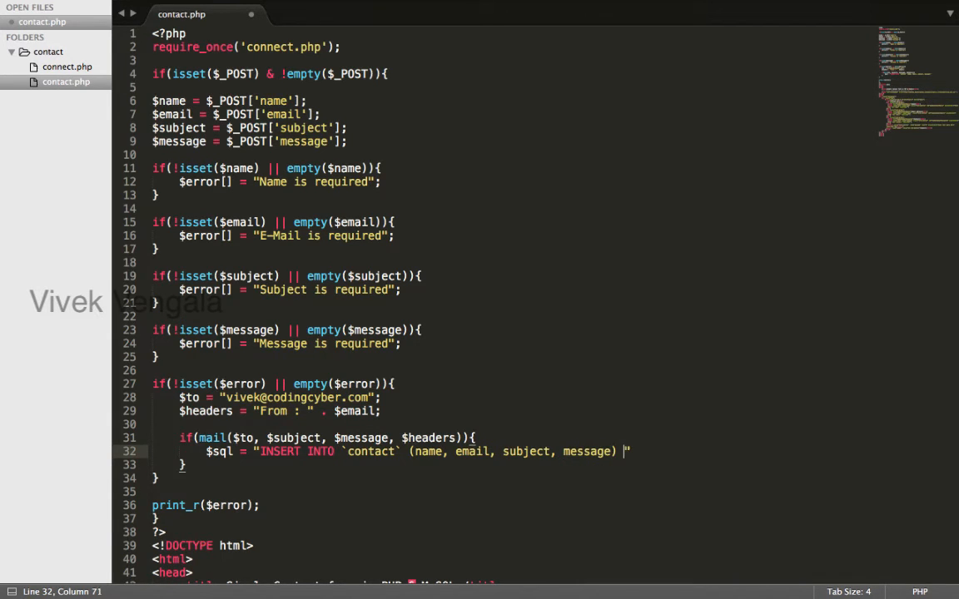
Step: Complete the query with VALUES ('$name', '$email', '$subject', '$message')
type("VALUES ()")
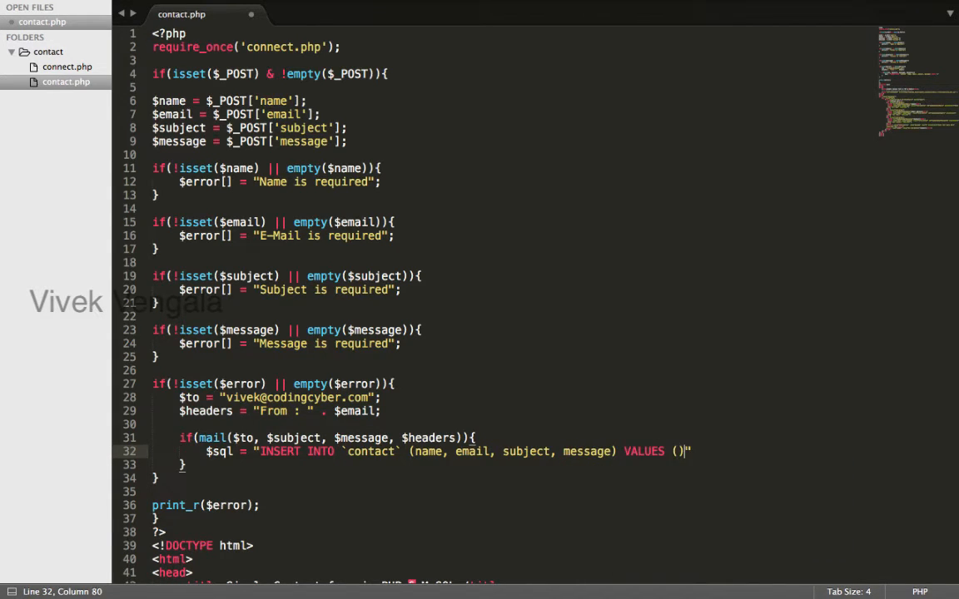
type("'$")
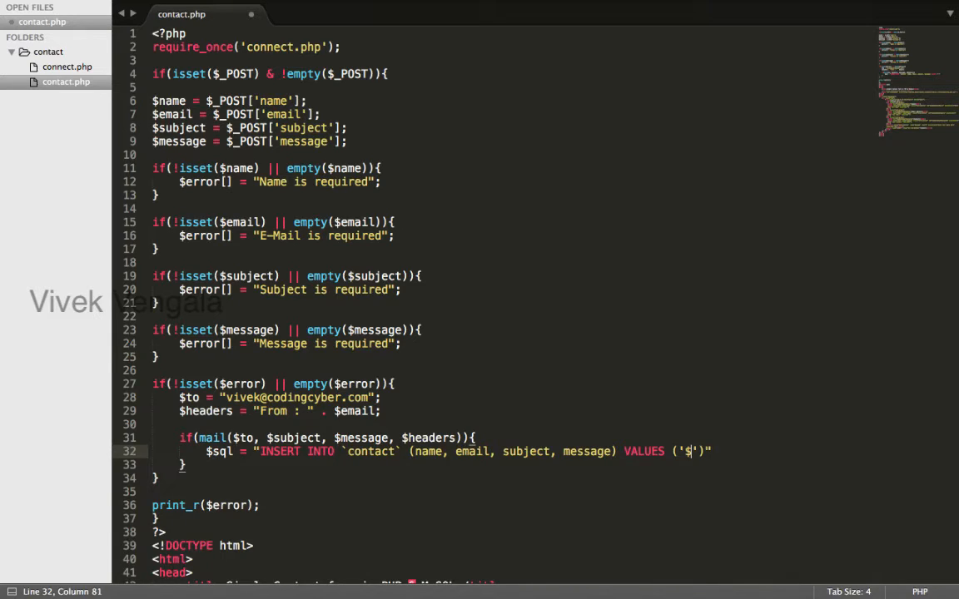
type("name', '")
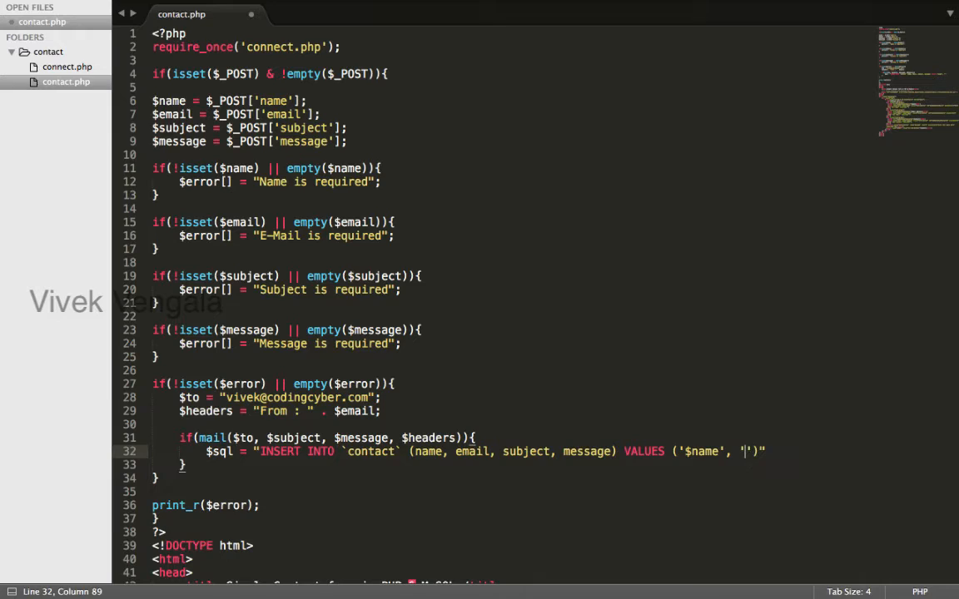
type("$email', '")
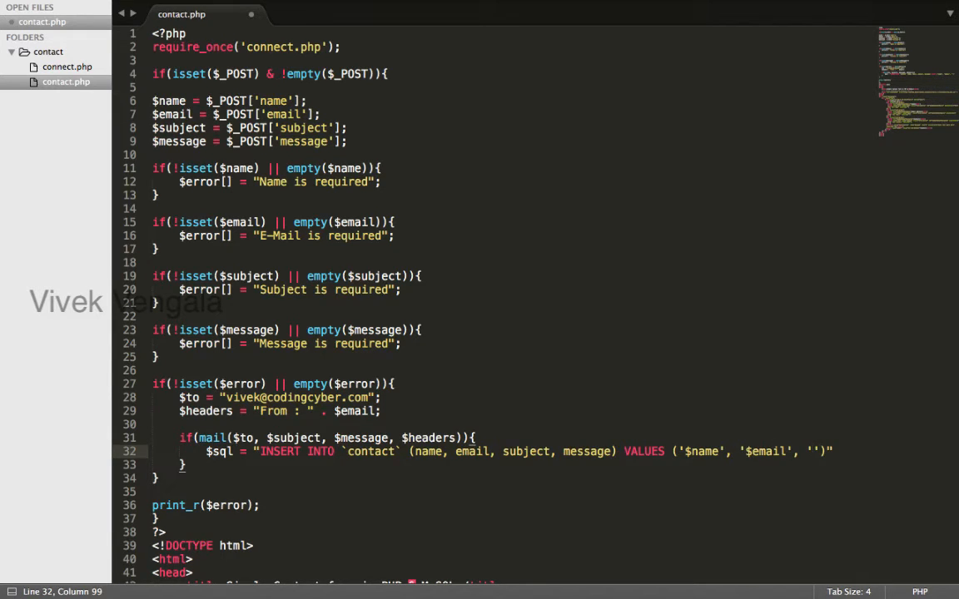
type("$subject', '")
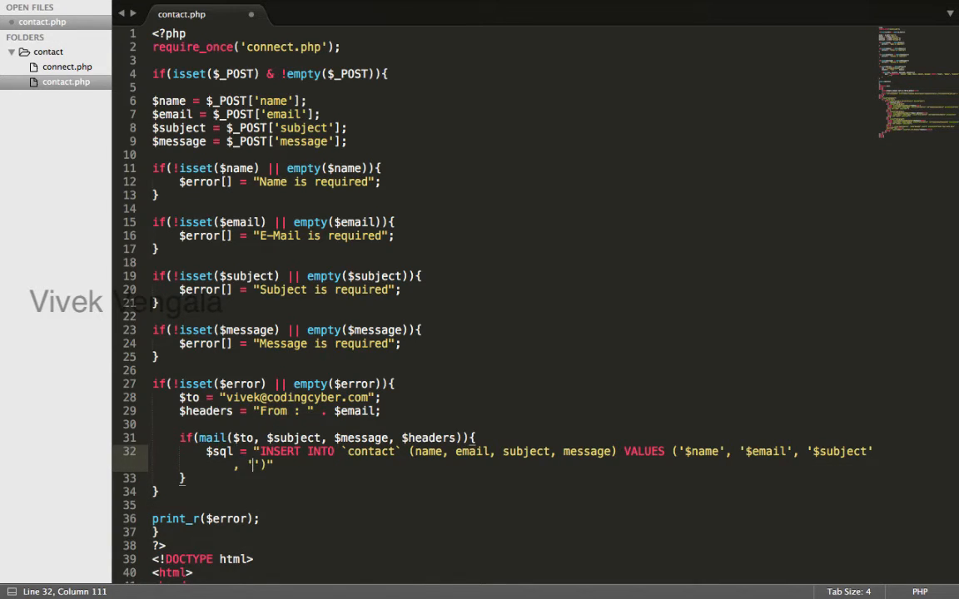
type("$message")
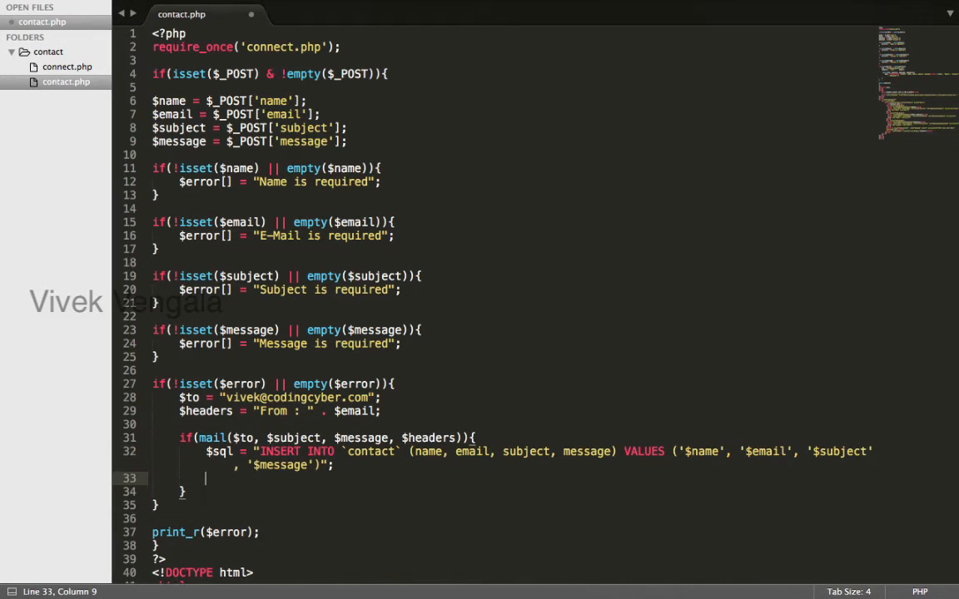
type("m")
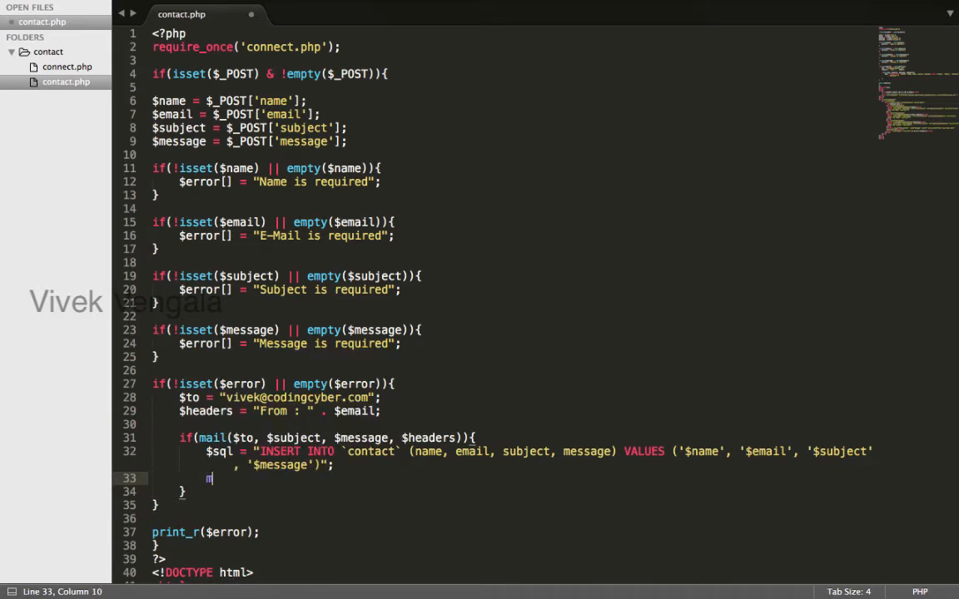
Step: Run mysqli_query($connection, $sql) wrapped in an if condition
type("ysqli_")
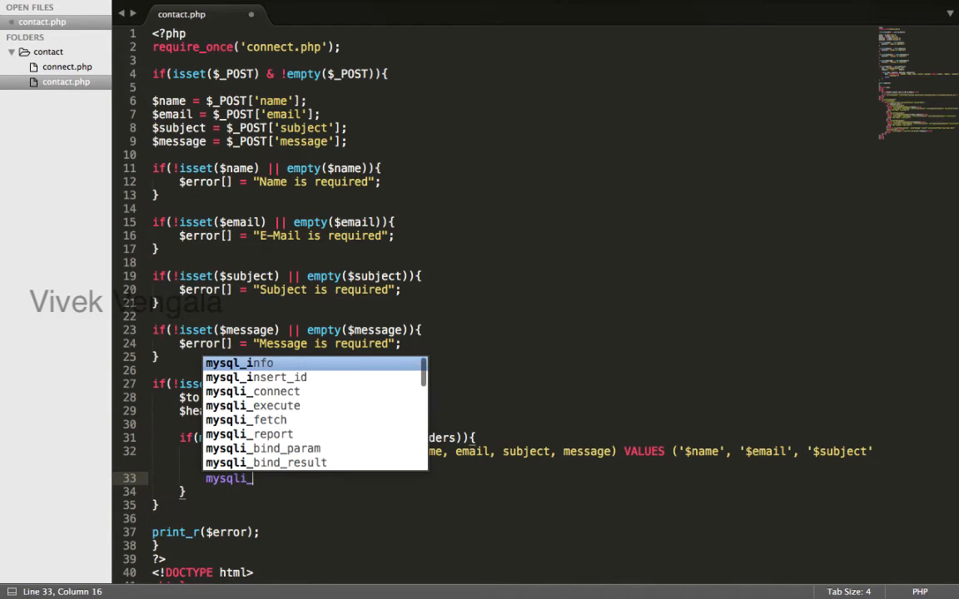
type("query(")
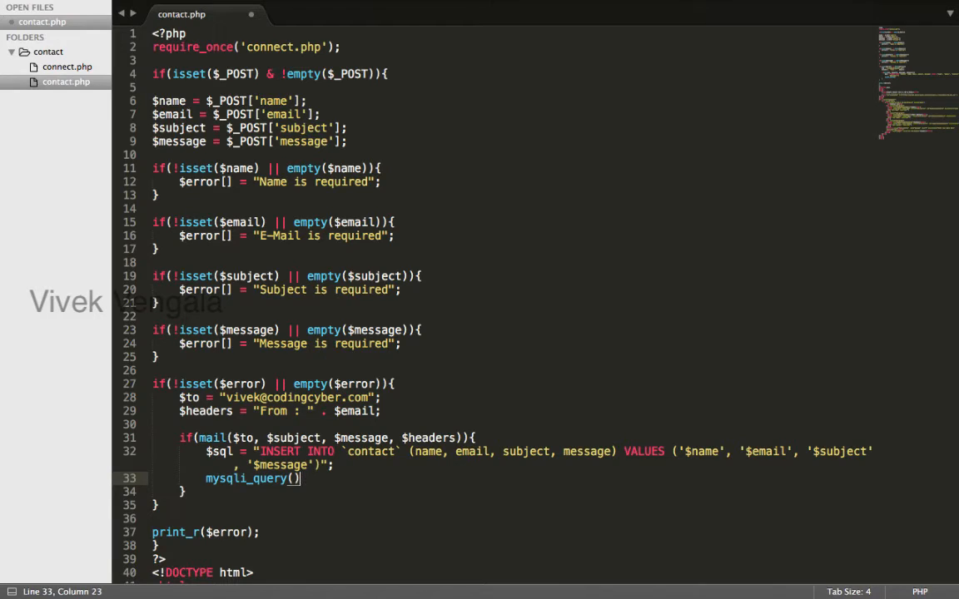
type("$connection, $")
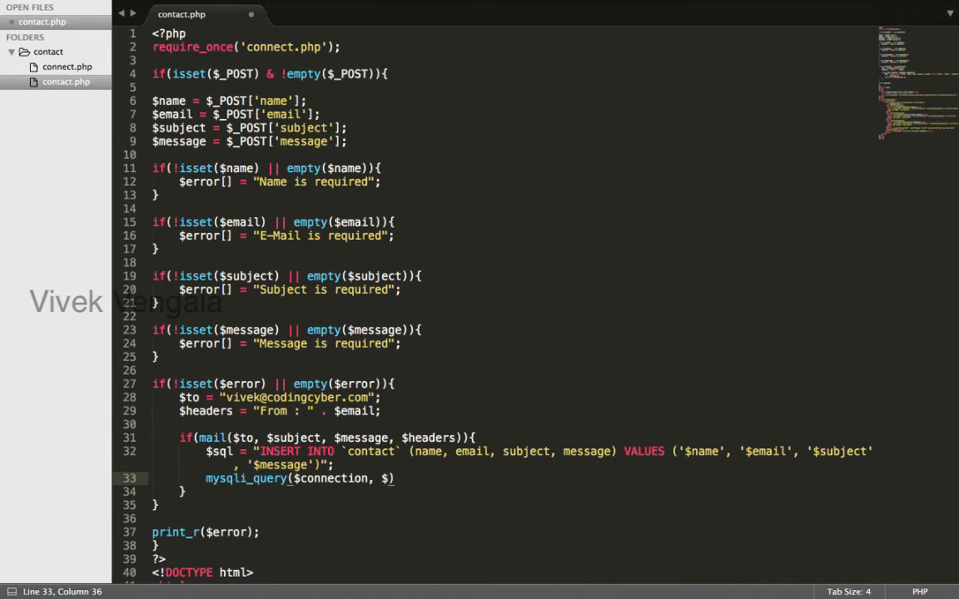
type("sql")
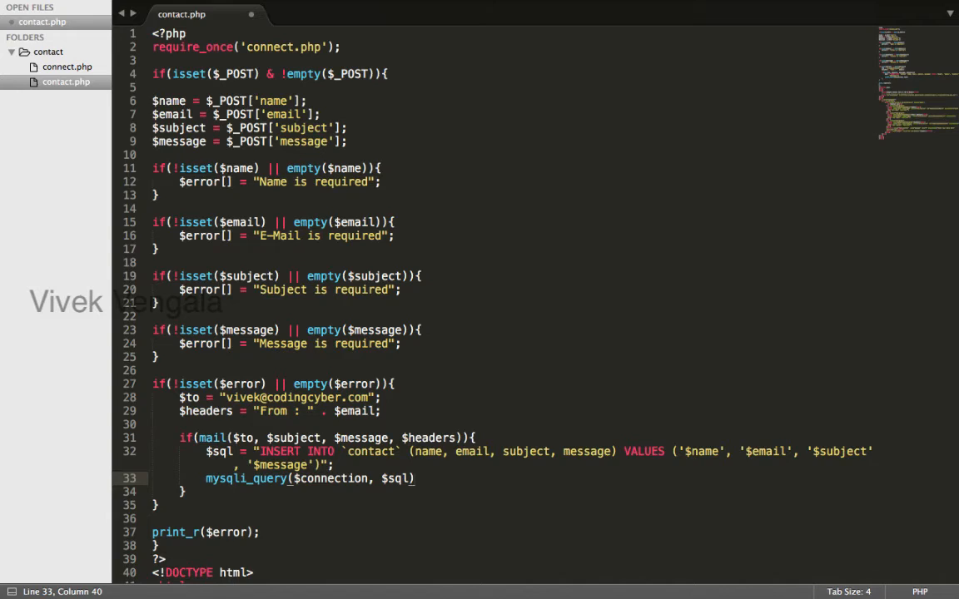
key("ctrl+z")
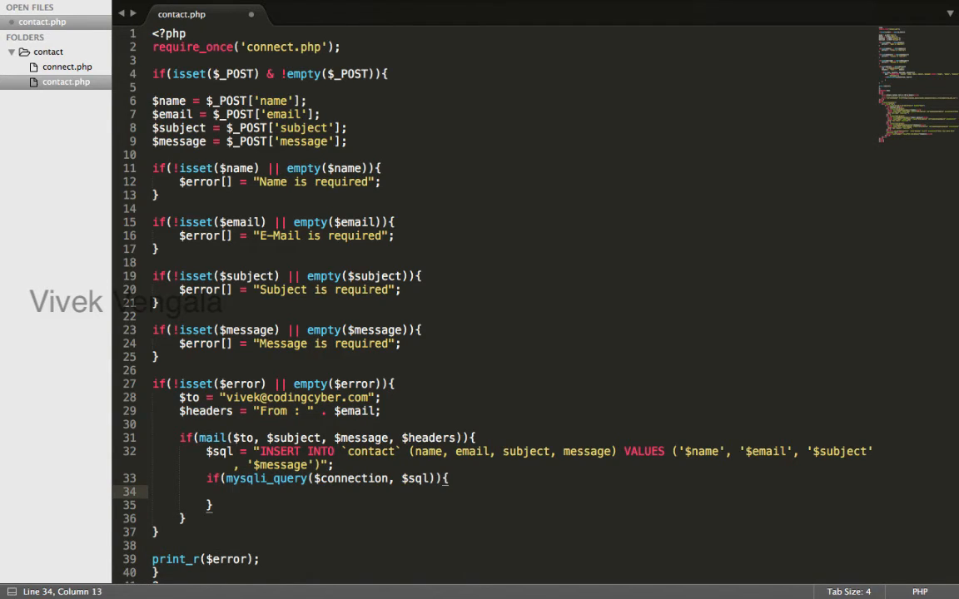
Step: Echo "Message Received, we will get back to you soon" when the insert succeeds
type("Message Received, \"")
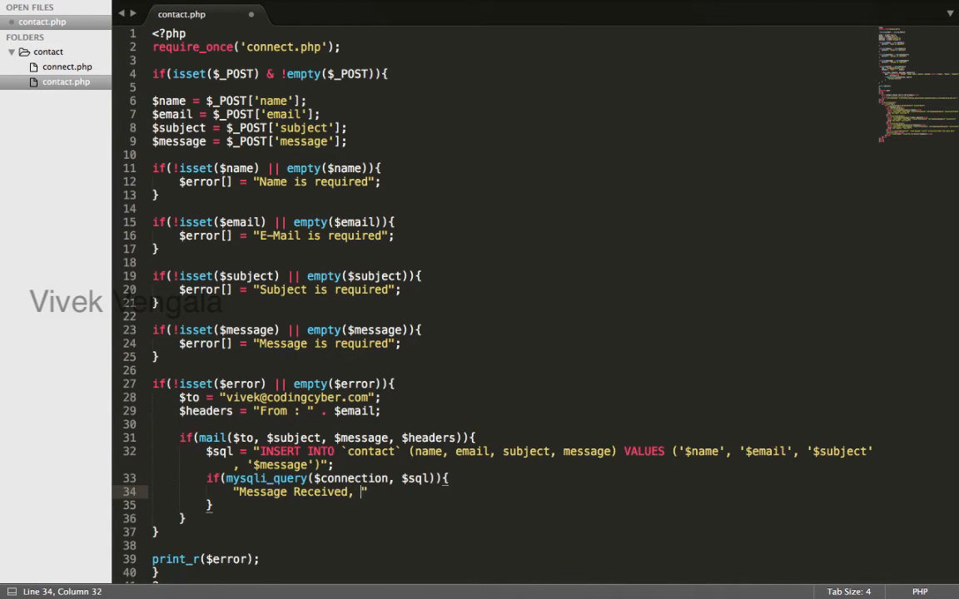
type("we will get back to you soon")
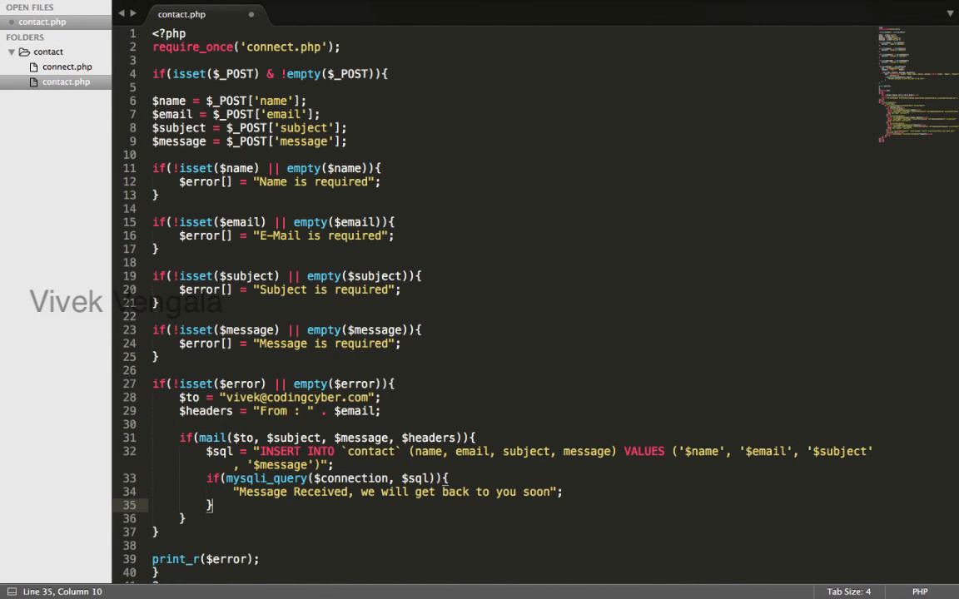
Step: Add an else echoing "Failed to send message, Try again" for a failed insert
type("else{}")
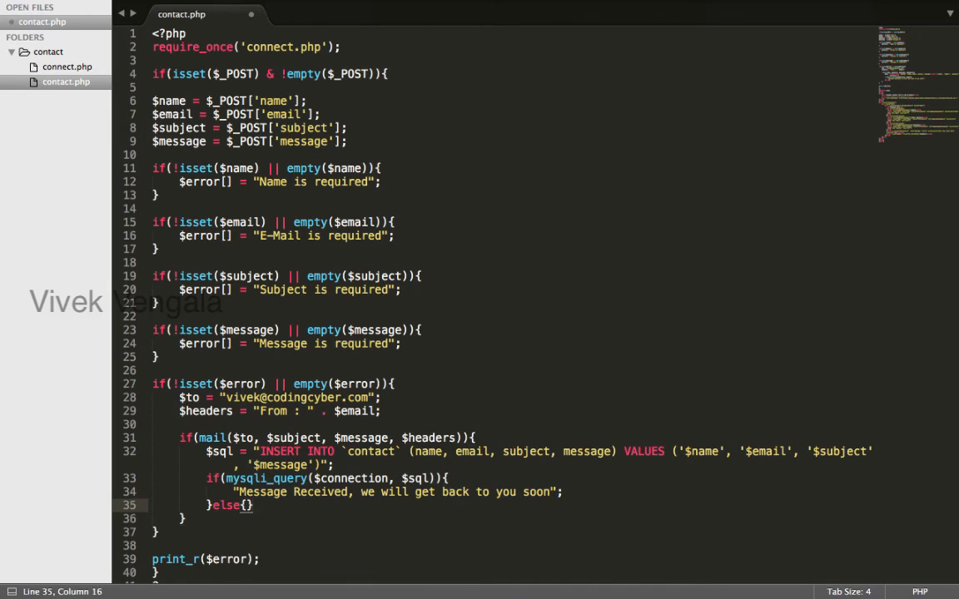
type("ec")
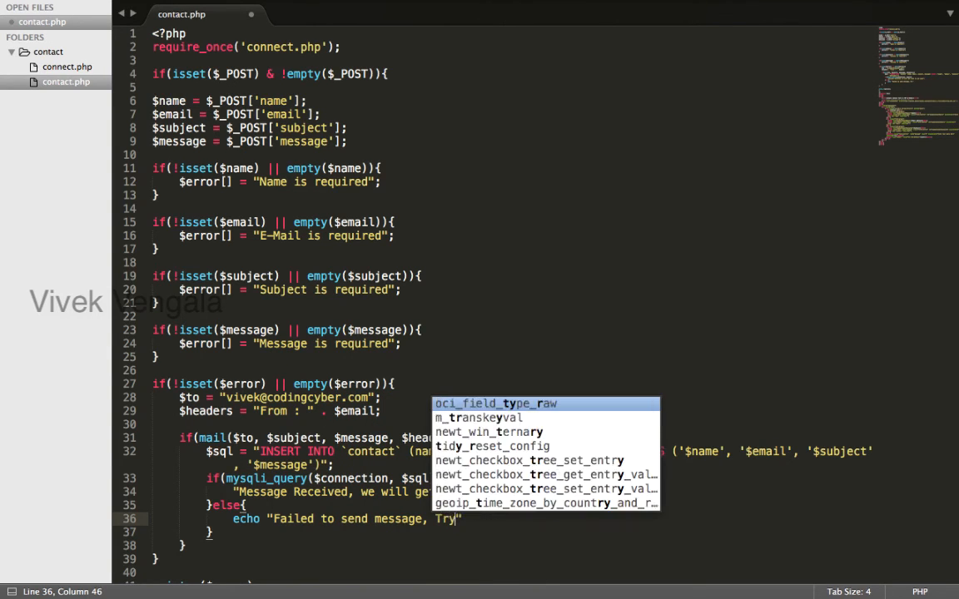
type("again")
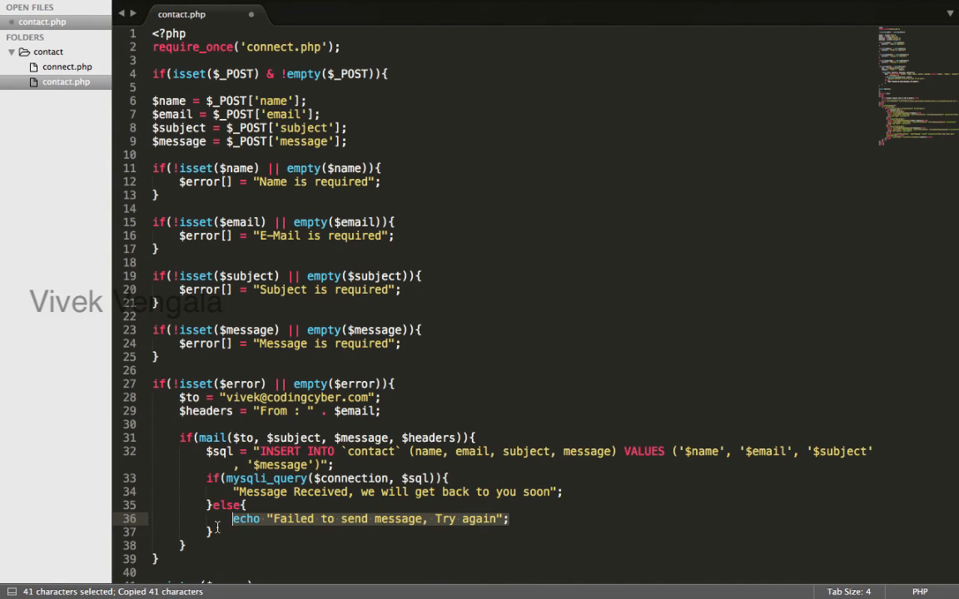
Step: Give the mail() if its own else echoing "Failed to send message, Try again"
left_click(474, 438)
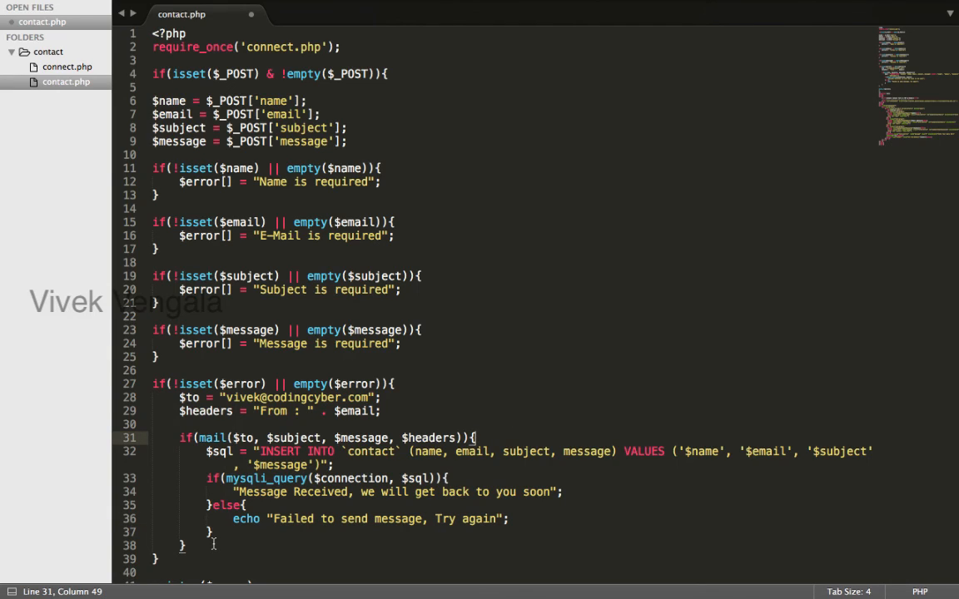
type("else{}")
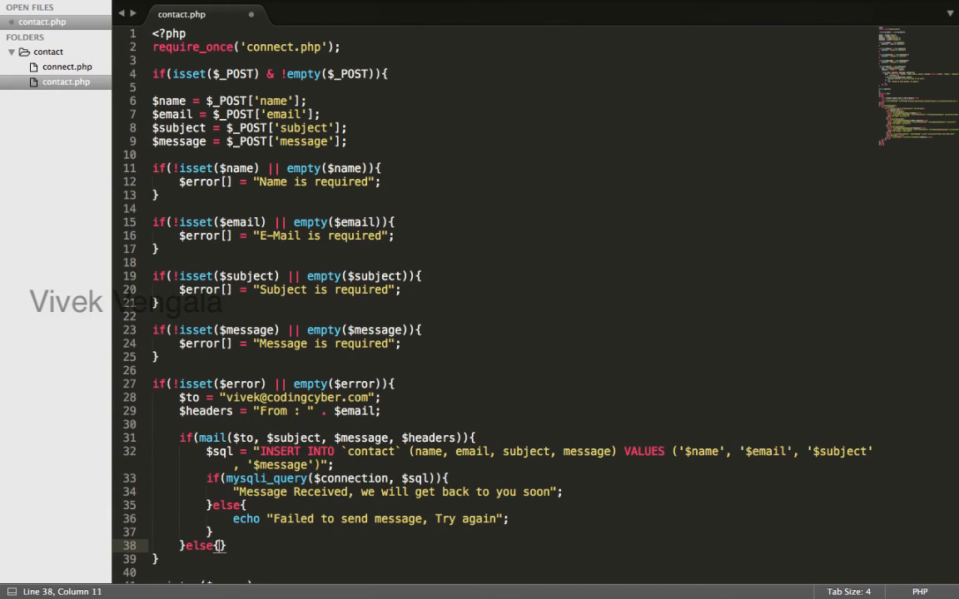
type("echo \"Failed to send message, Try again\";")
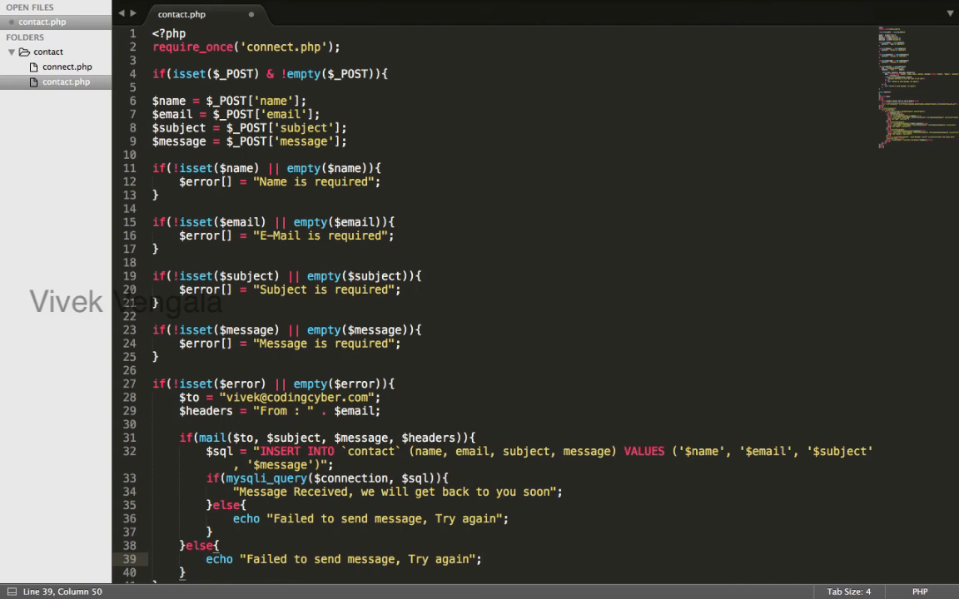
scroll("down", 3)
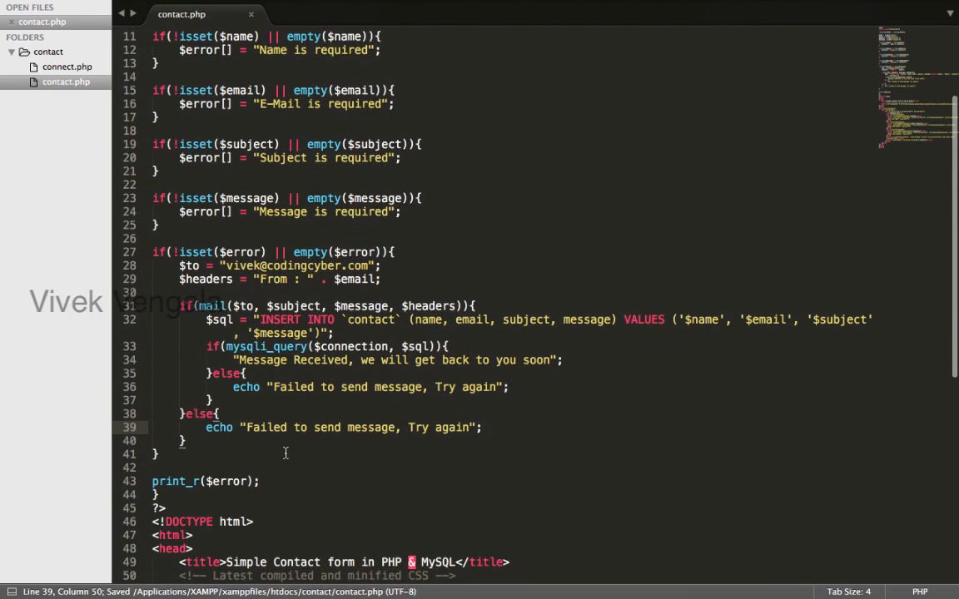
mouse_move(289, 420)
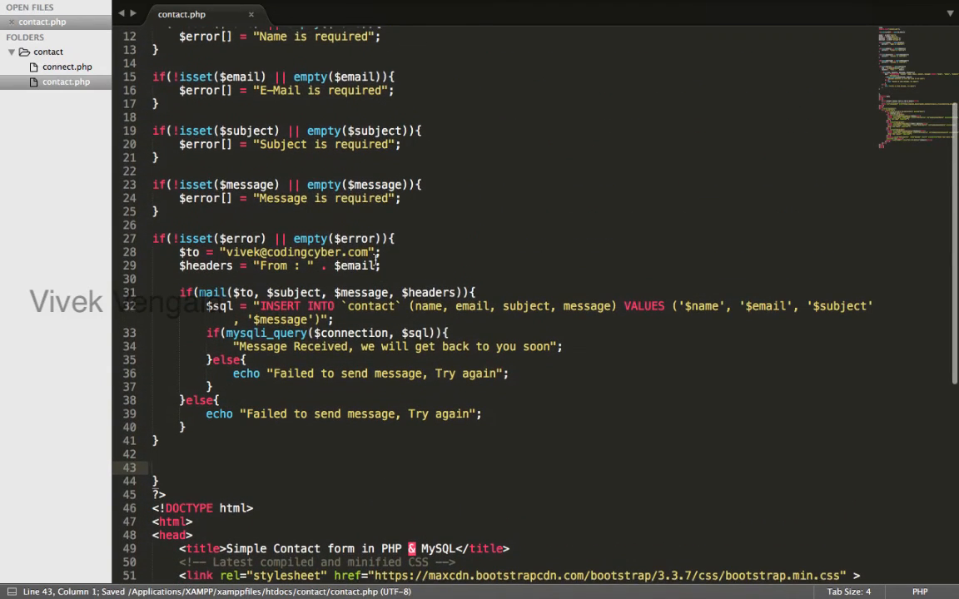
mouse_move(533, 340)
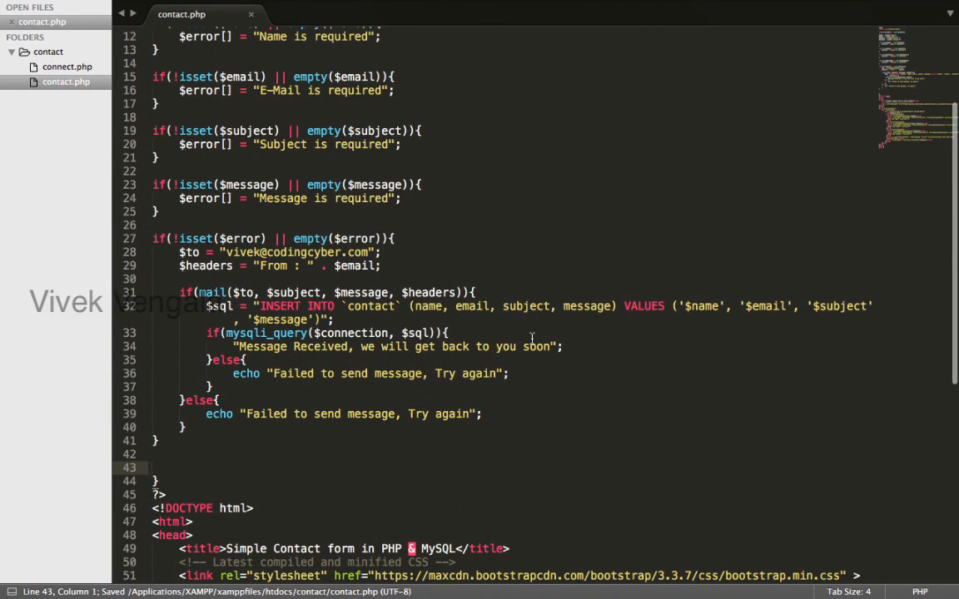